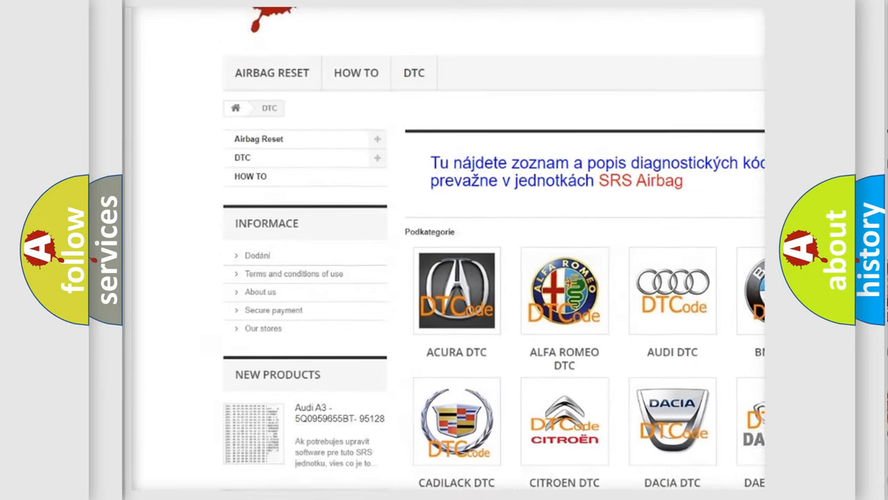
scroll("down", 3)
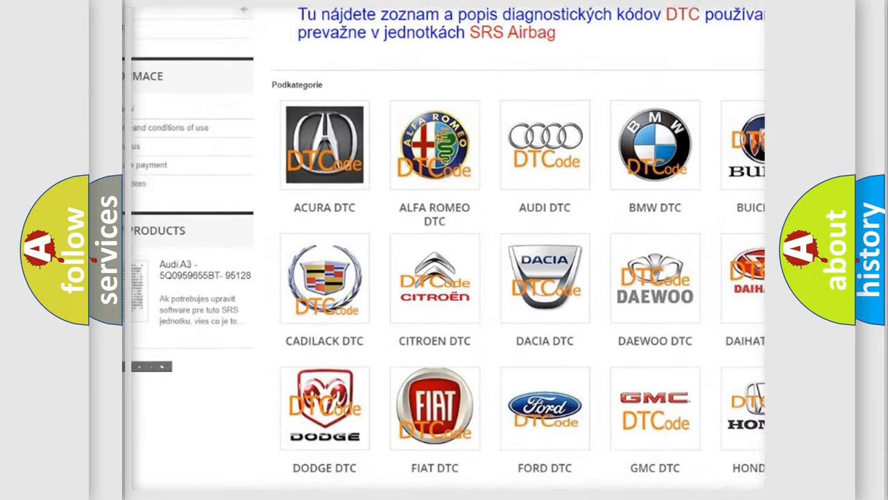
scroll("down", 3)
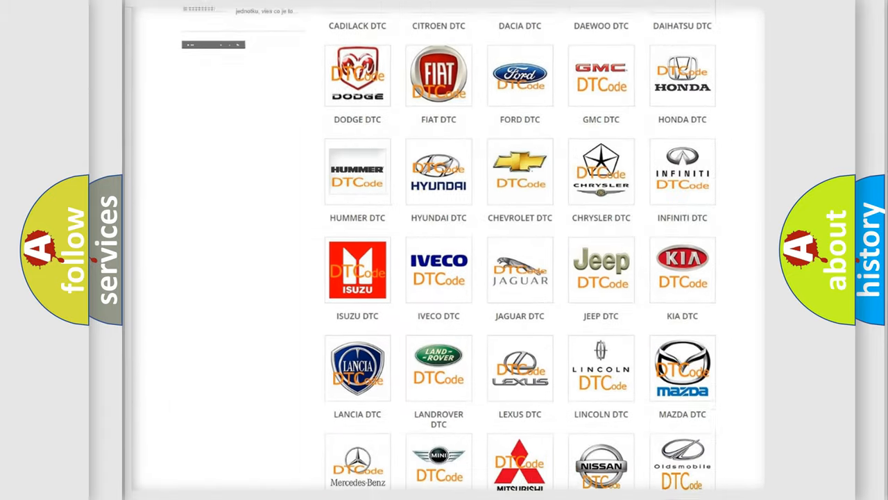
scroll("down", 3)
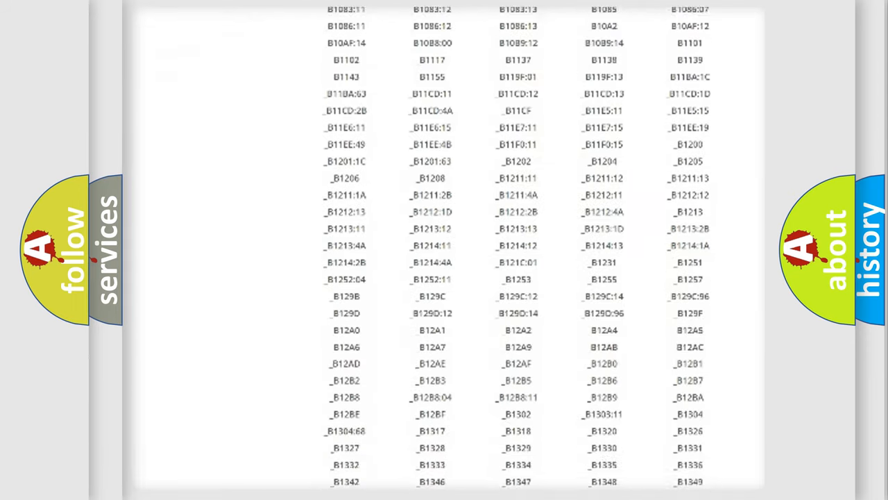
scroll("down", 3)
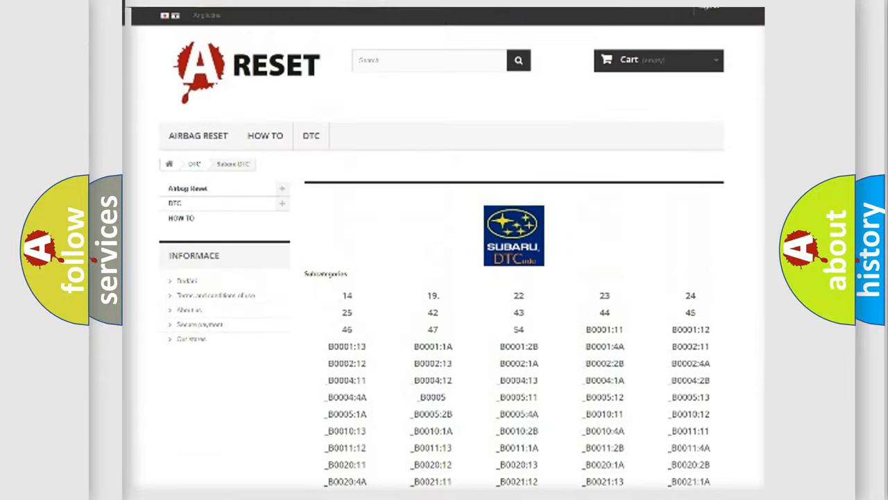
scroll("up", 3)
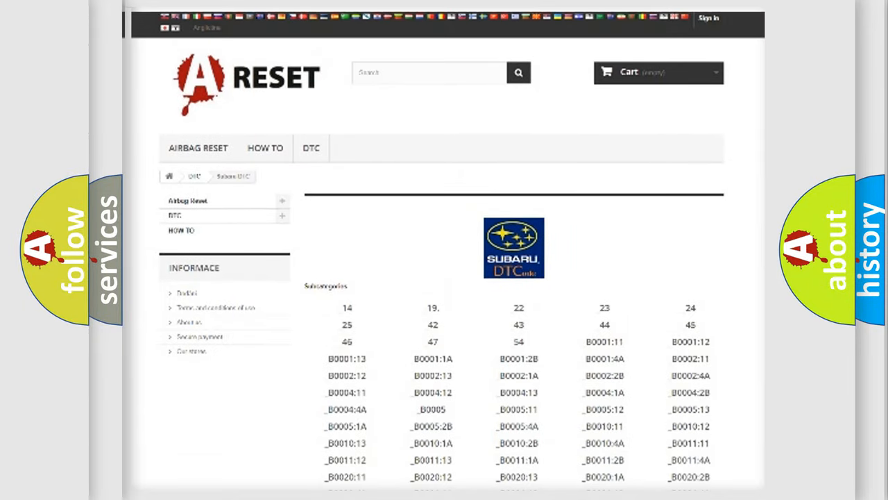